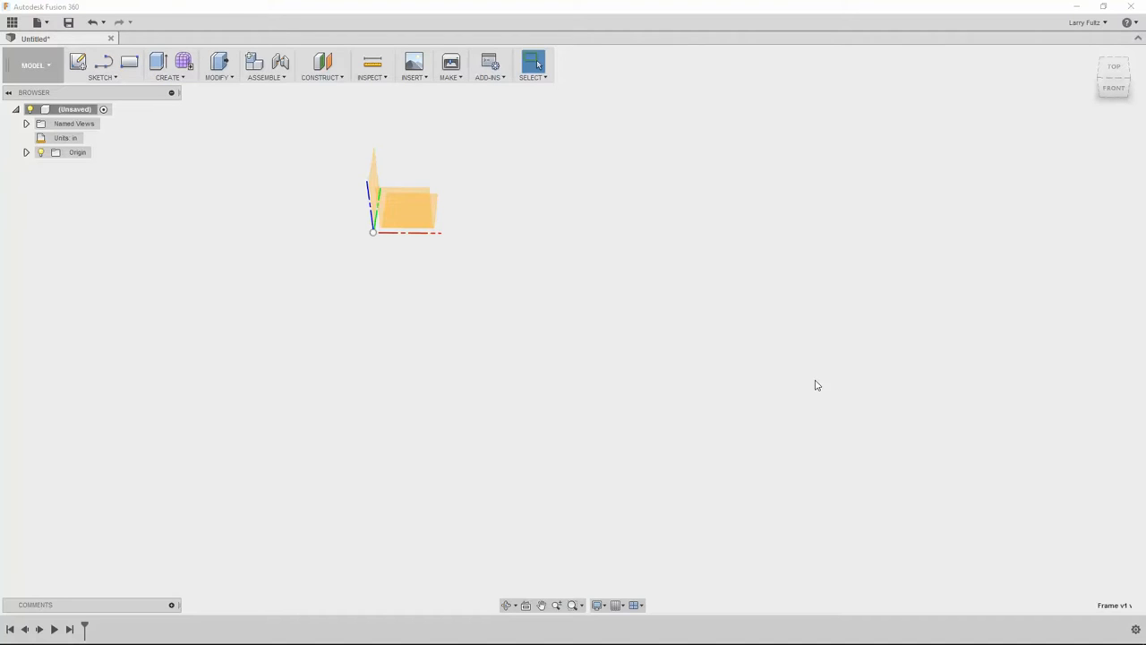
{"action": "mouse_move", "coordinate": [656, 342]}
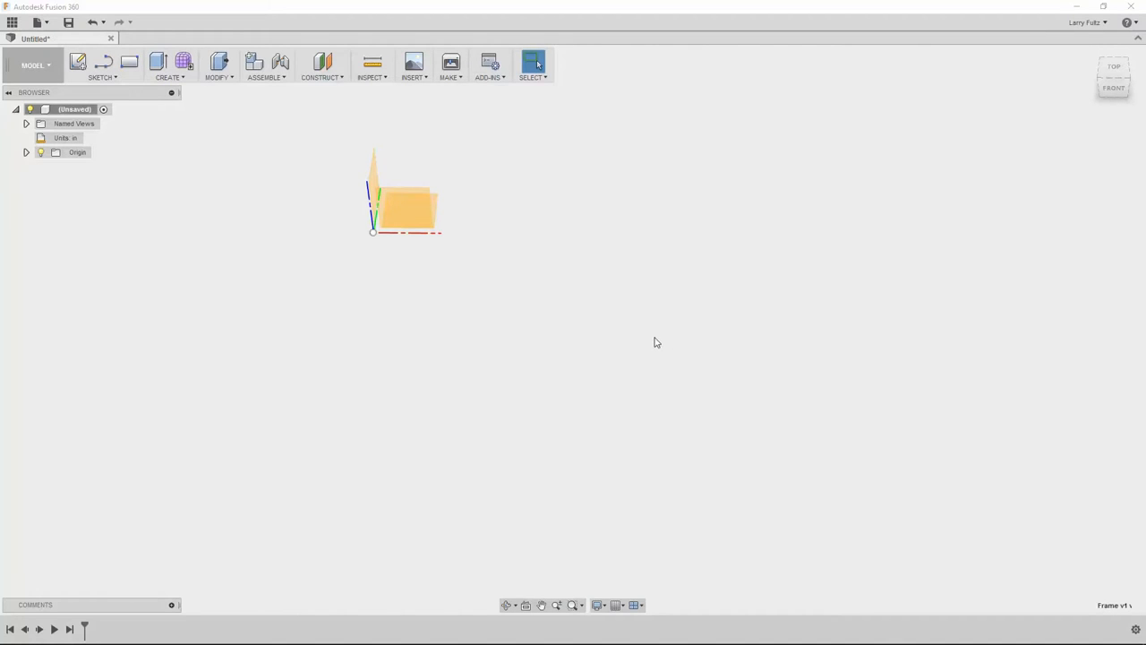
{"action": "mouse_move", "coordinate": [648, 331]}
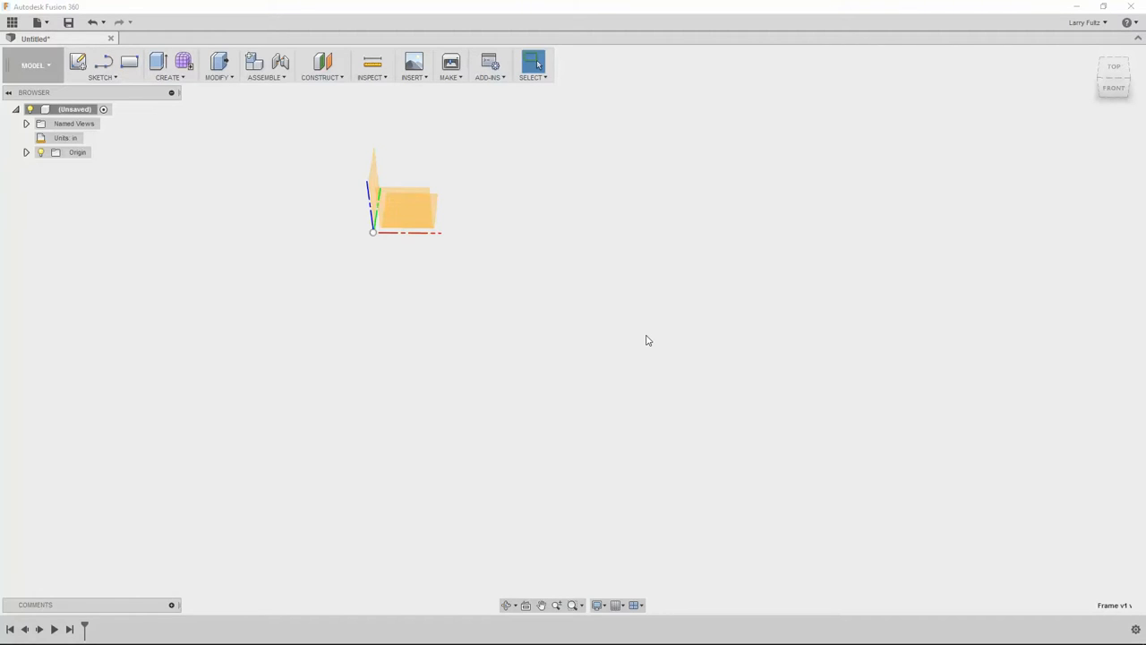
{"action": "mouse_move", "coordinate": [588, 304]}
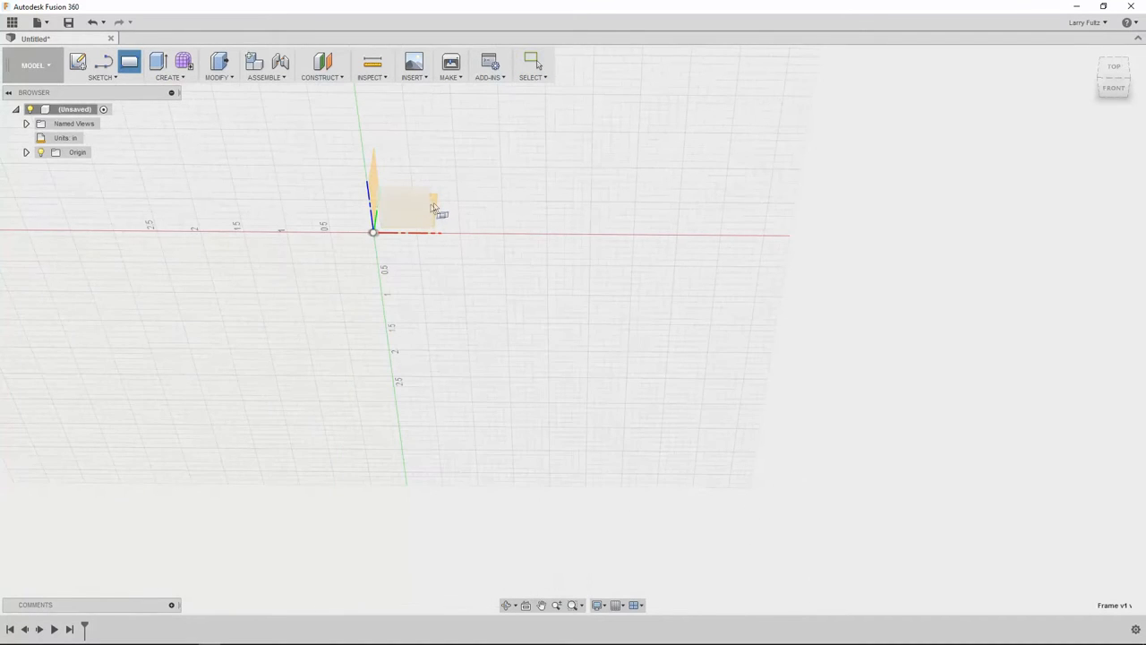
Draw a two-point rectangle on the chosen sketch plane with its first corner near the origin
{"action": "left_click", "coordinate": [1114, 66]}
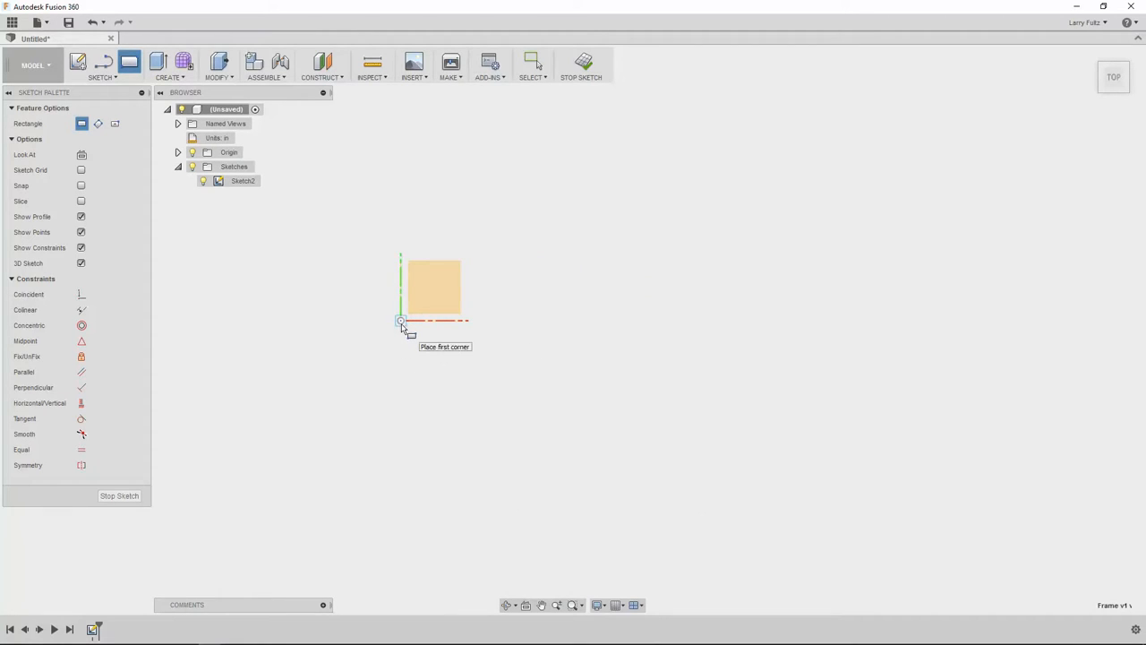
{"action": "left_click", "coordinate": [402, 321]}
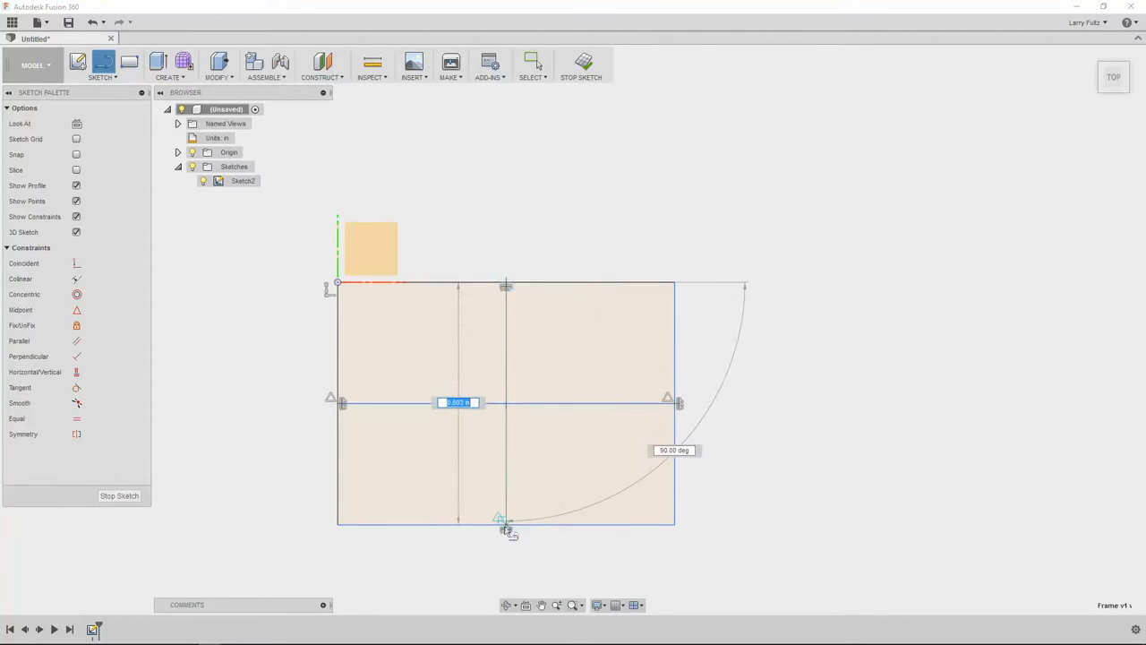
{"action": "left_click", "coordinate": [534, 65]}
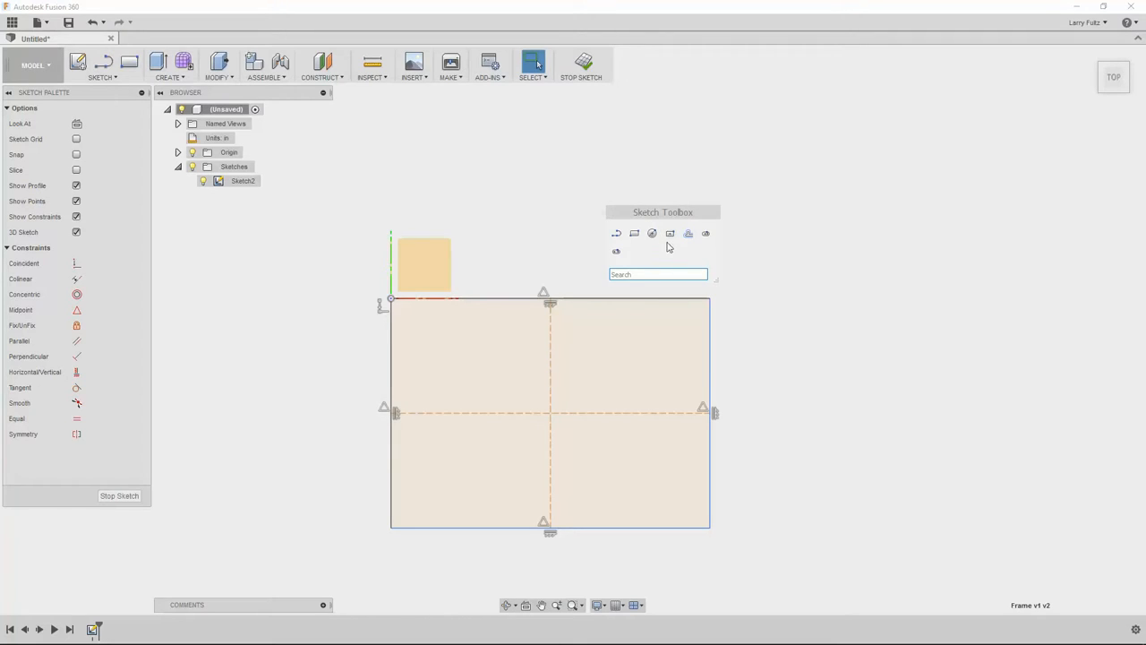
{"action": "mouse_move", "coordinate": [634, 233]}
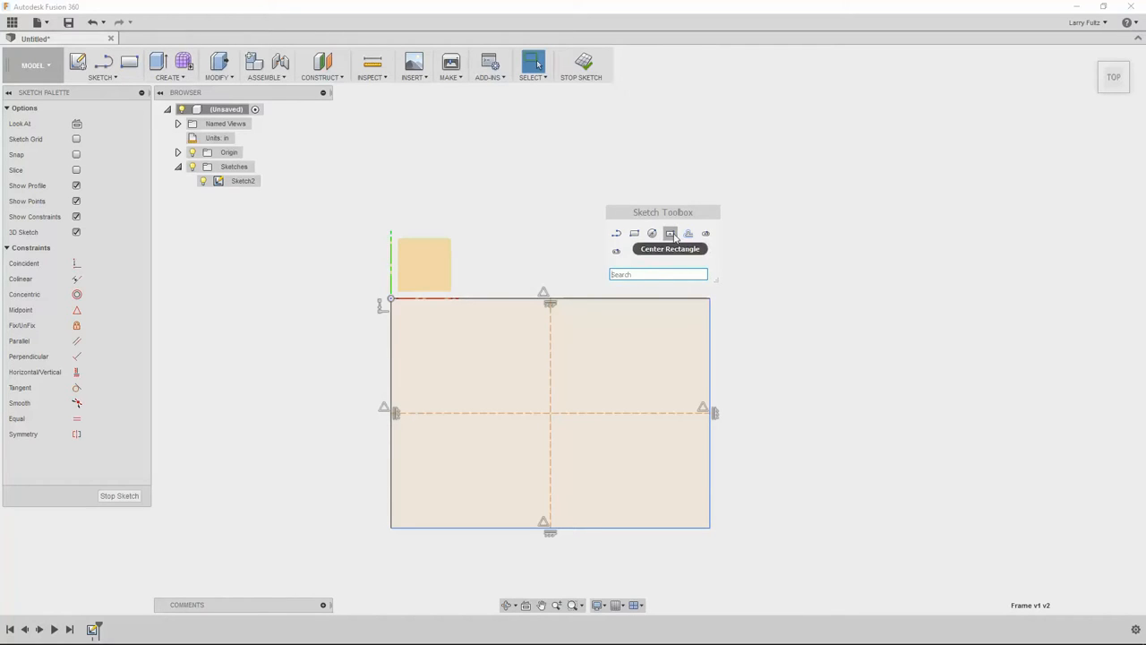
{"action": "left_click", "coordinate": [534, 61]}
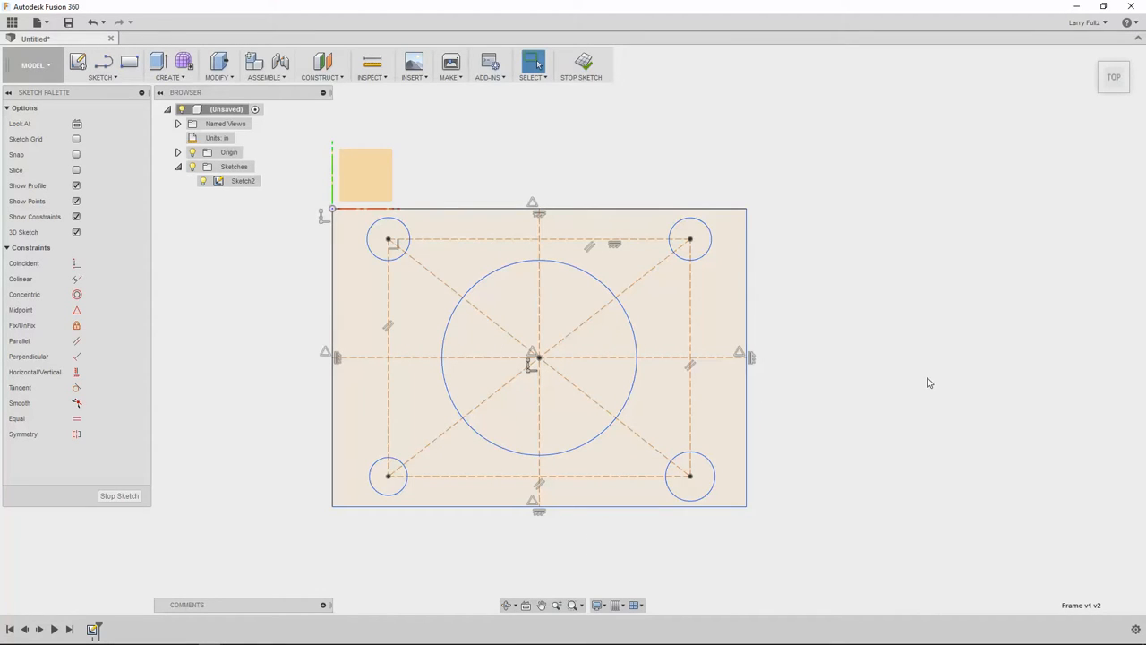
{"action": "mouse_move", "coordinate": [845, 353]}
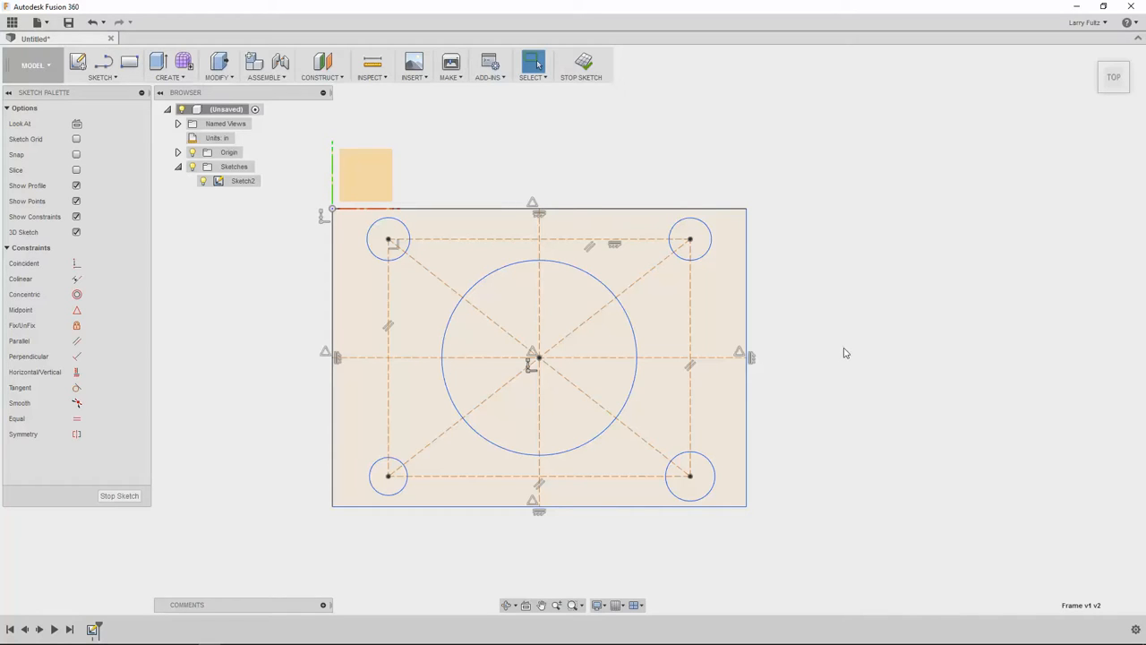
{"action": "mouse_move", "coordinate": [766, 255]}
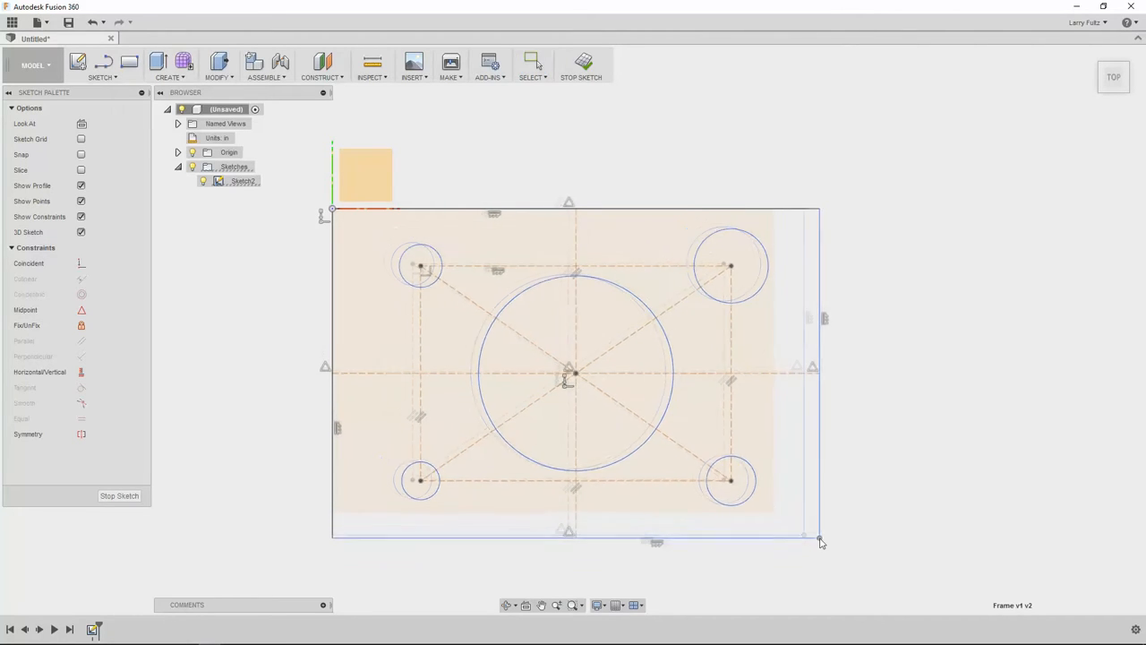
Drag the rectangle's lower-right corner out and back to verify the corner circles stay constrained
{"action": "left_click_drag", "start_coordinate": [820, 537], "coordinate": [774, 498]}
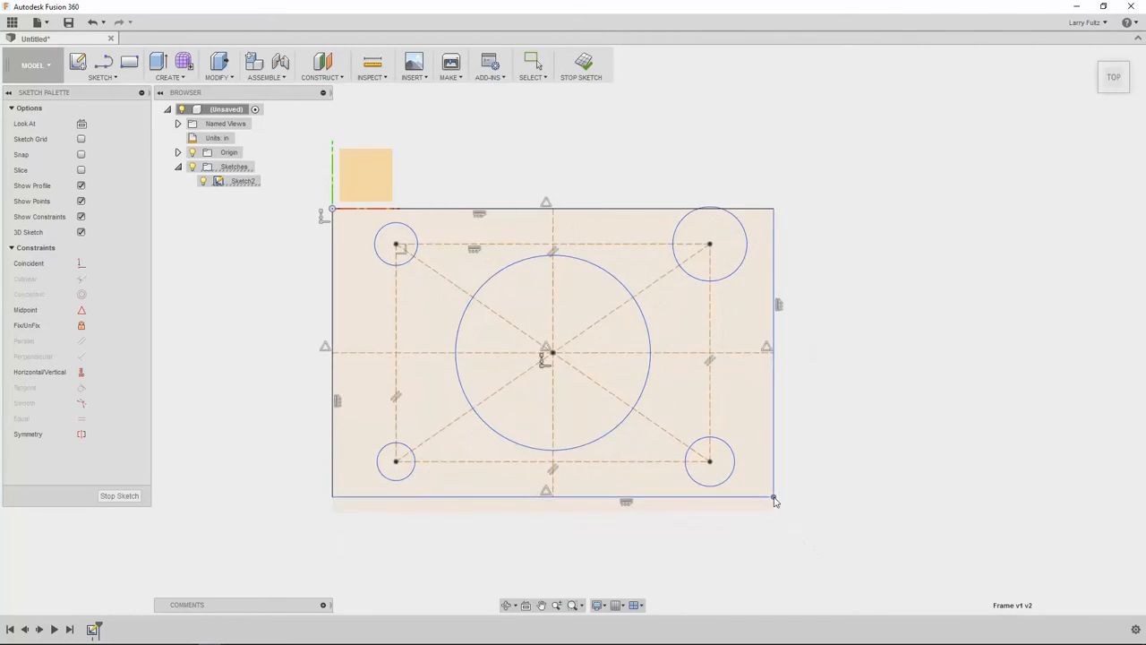
{"action": "left_click_drag", "start_coordinate": [774, 498], "coordinate": [805, 541]}
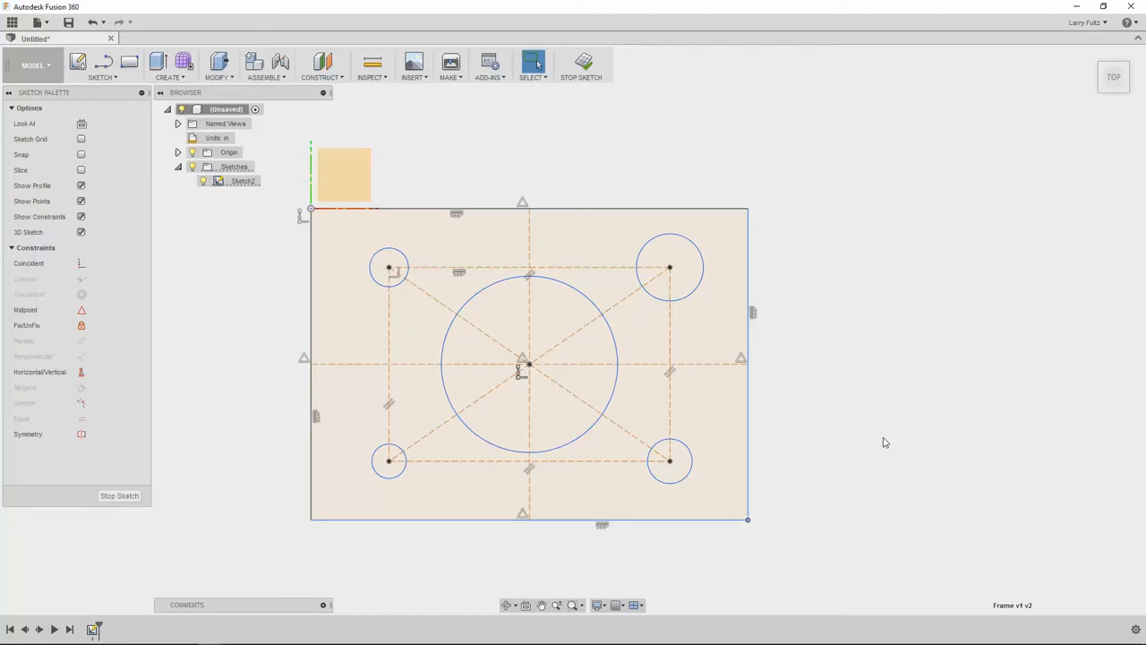
{"action": "mouse_move", "coordinate": [835, 430]}
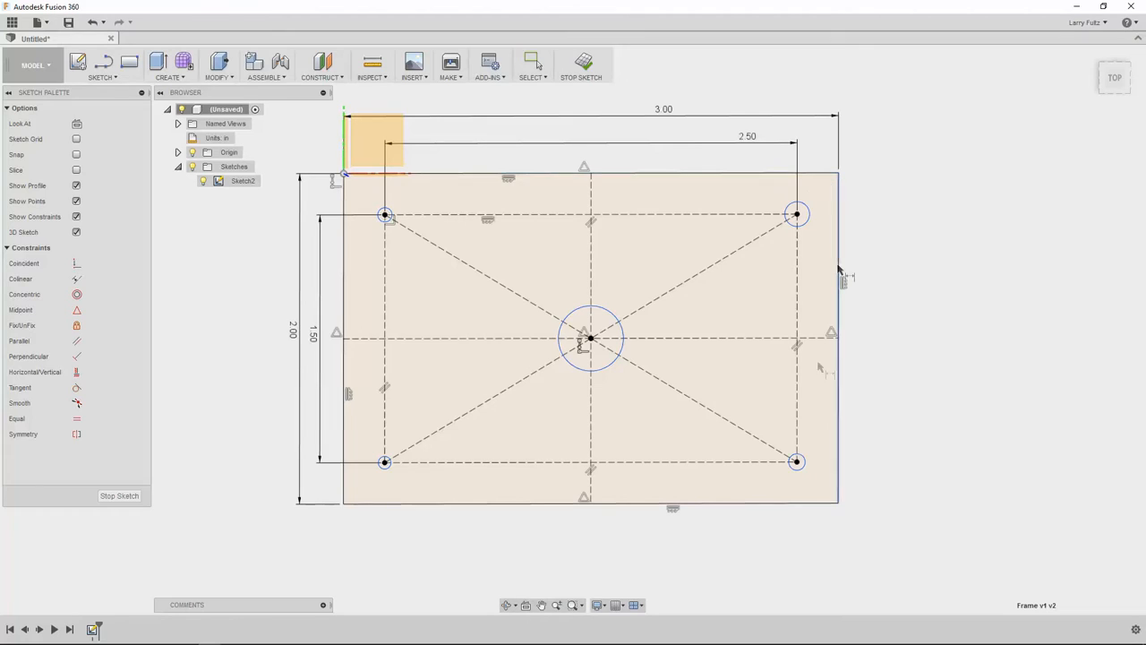
{"action": "mouse_move", "coordinate": [351, 516]}
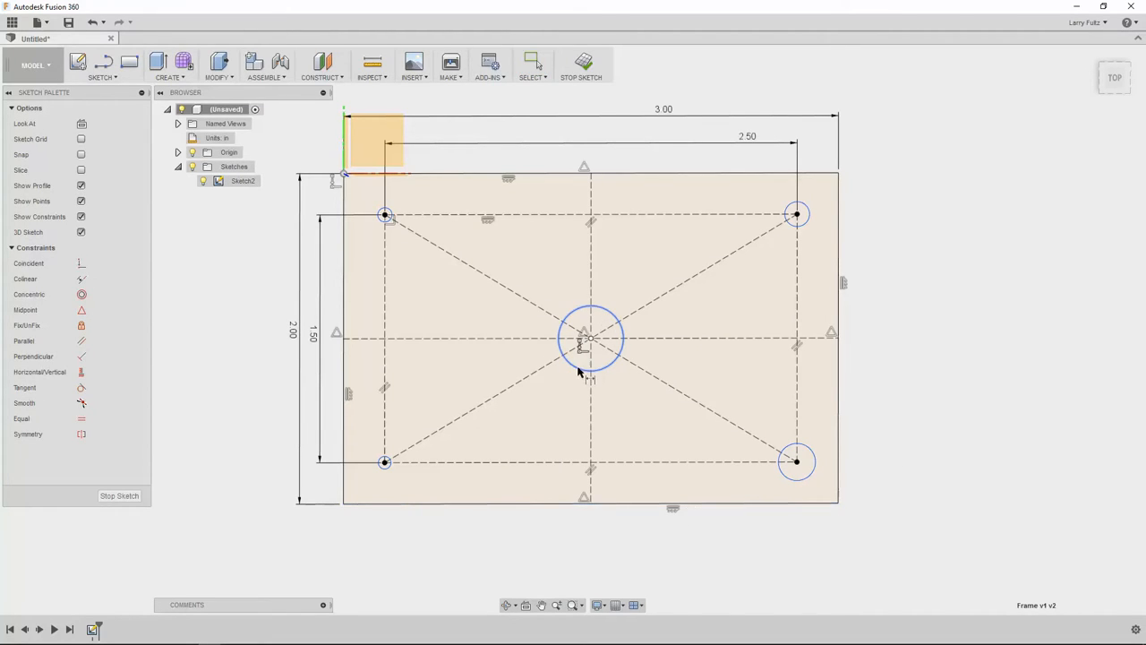
Dimension the centre circle at Ø1.25 and place a Ø0.375 diameter on the lower-right corner circle
{"action": "left_click", "coordinate": [591, 338]}
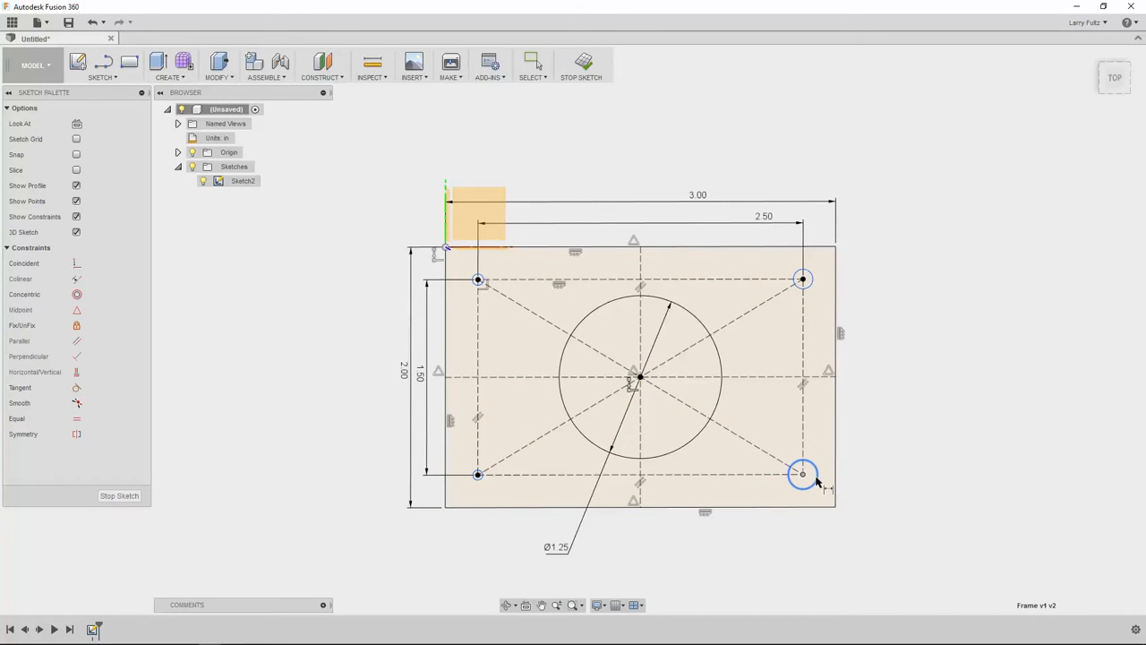
{"action": "left_click", "coordinate": [803, 473]}
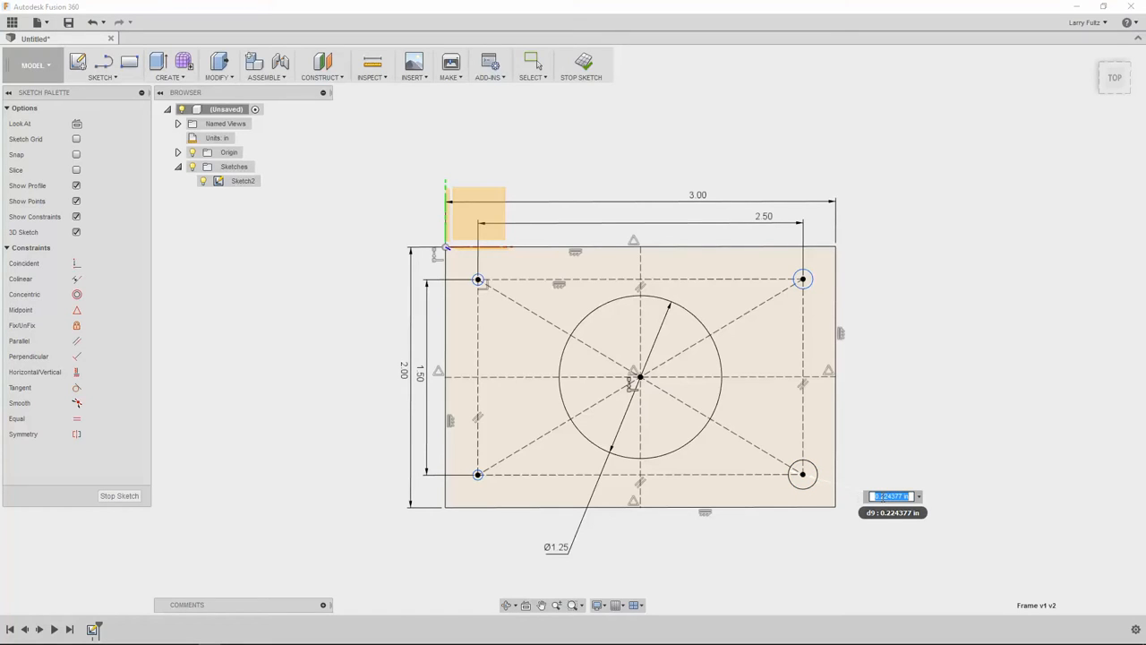
{"action": "left_click", "coordinate": [896, 505]}
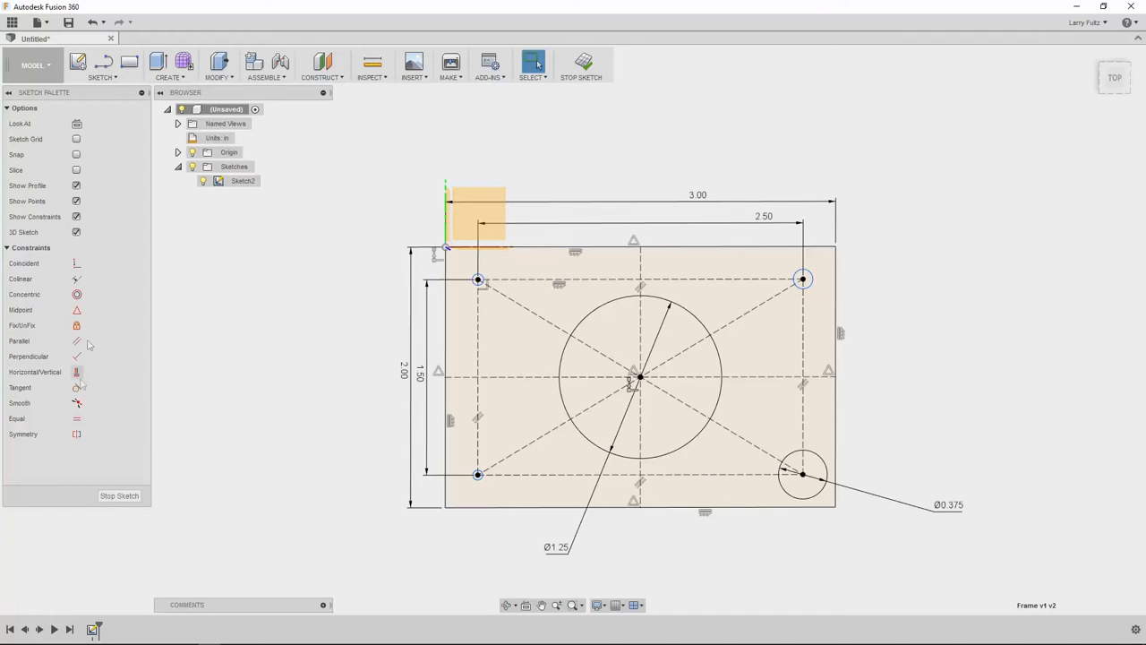
Apply Equal constraints so the undimensioned corner circles match the Ø0.375 hole
{"action": "left_click", "coordinate": [802, 473]}
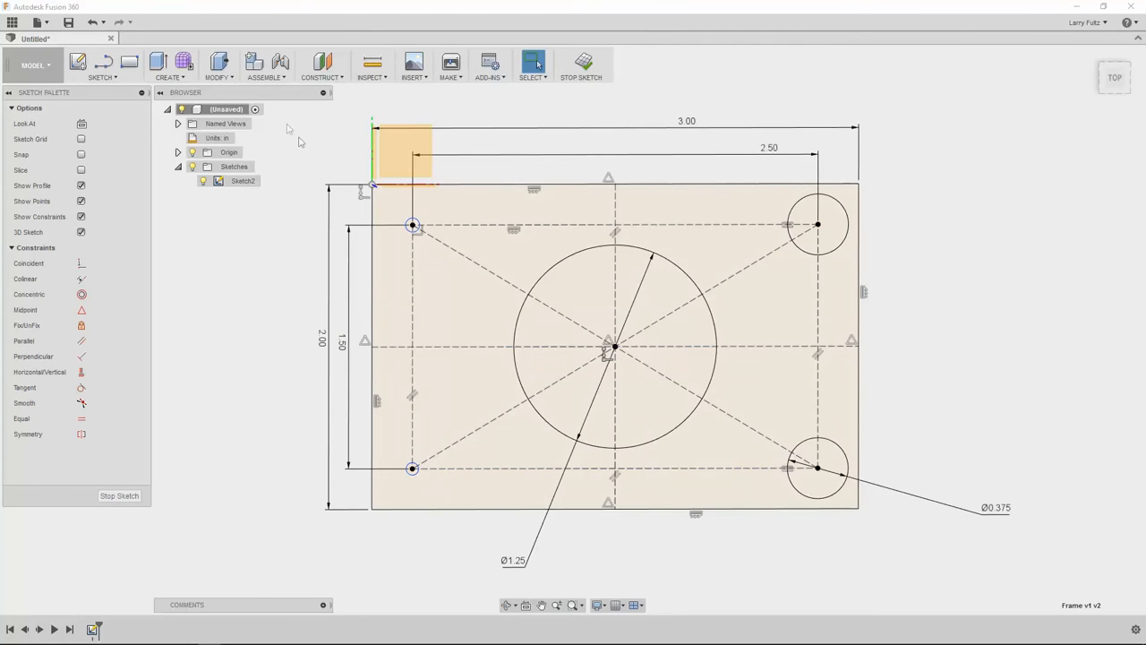
{"action": "mouse_move", "coordinate": [88, 21]}
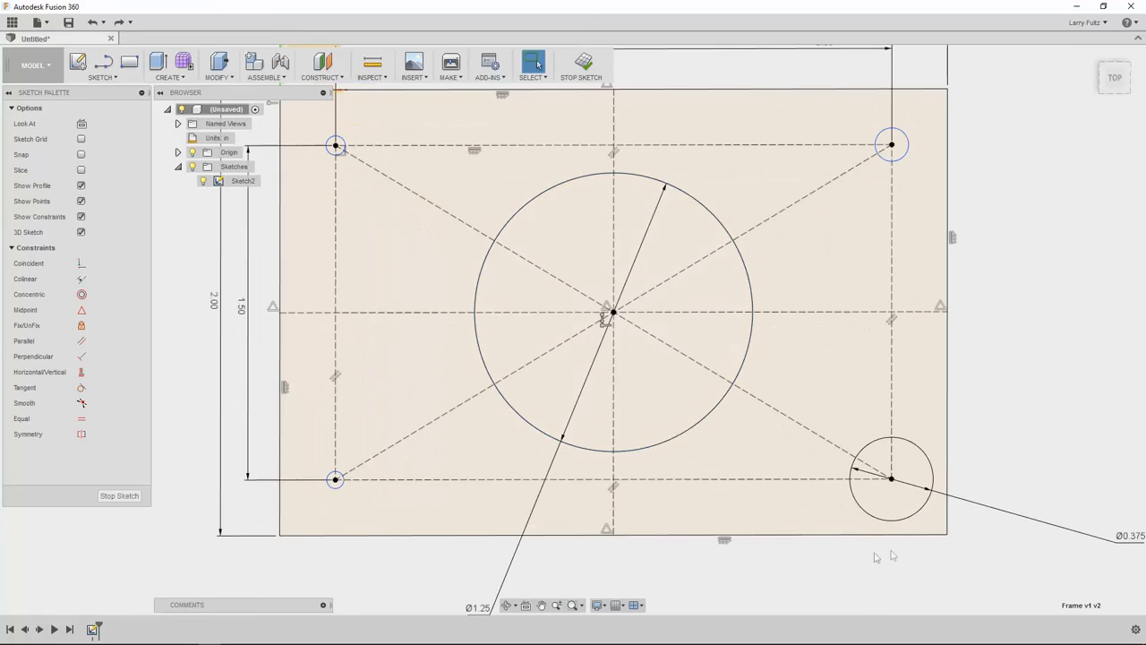
{"action": "left_click", "coordinate": [892, 476]}
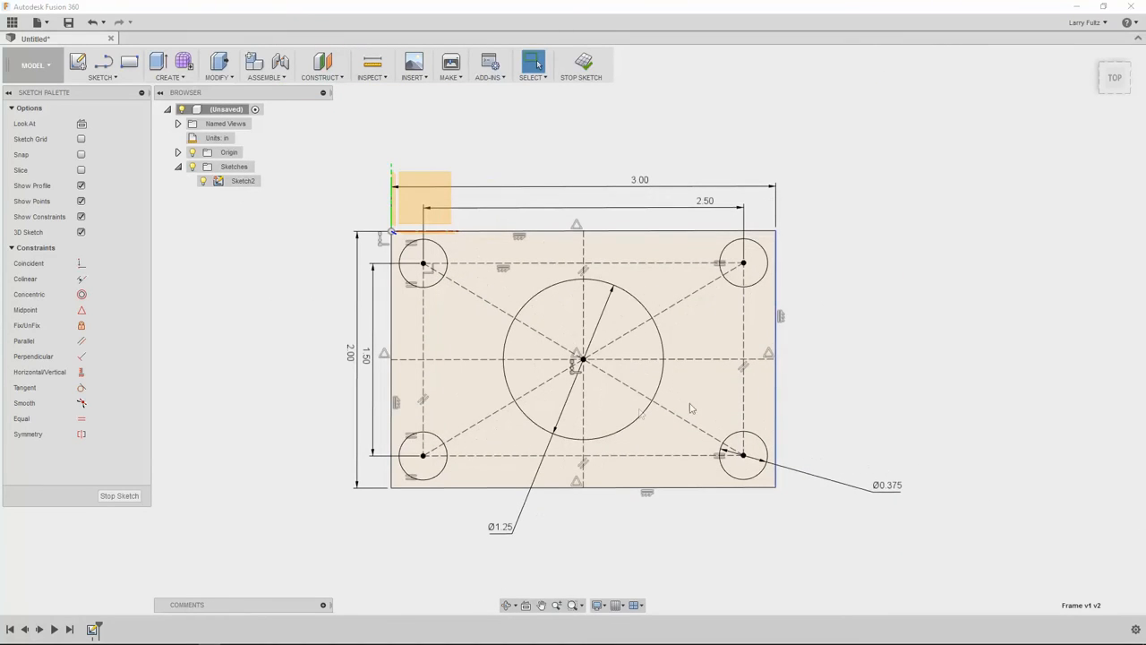
Change the plate width dimension from 3.00 to 3.125 and view the finished sketch in 3D
{"action": "left_click", "coordinate": [743, 455]}
{"action": "type", "text": "3.125"}
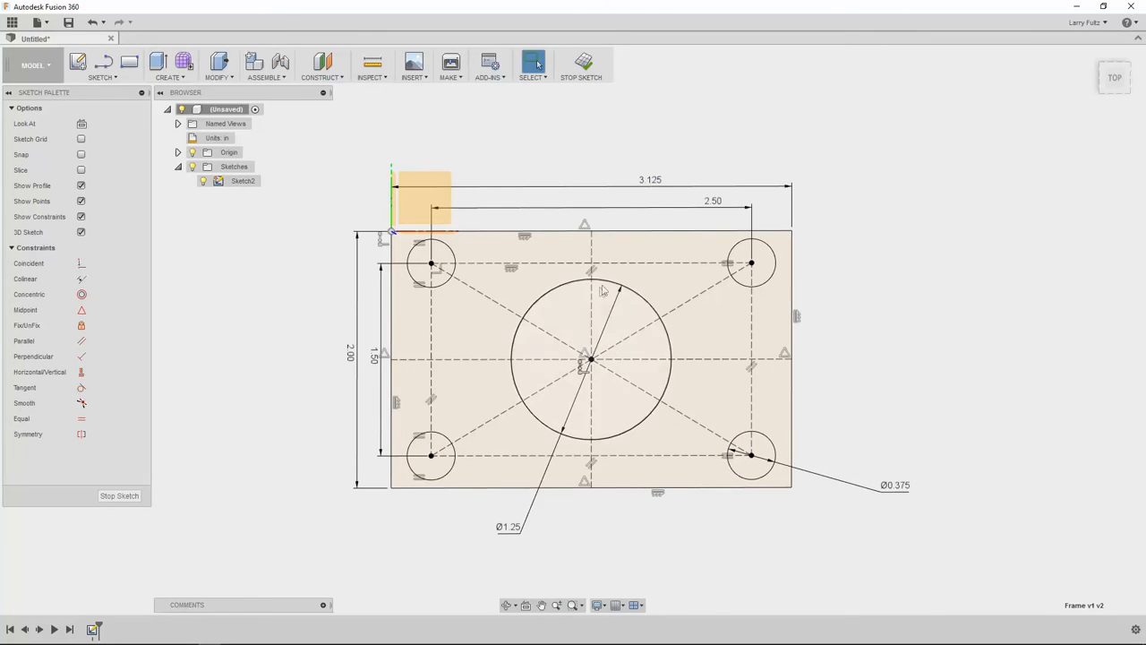
{"action": "scroll", "scroll_direction": "up", "scroll_amount": 3}
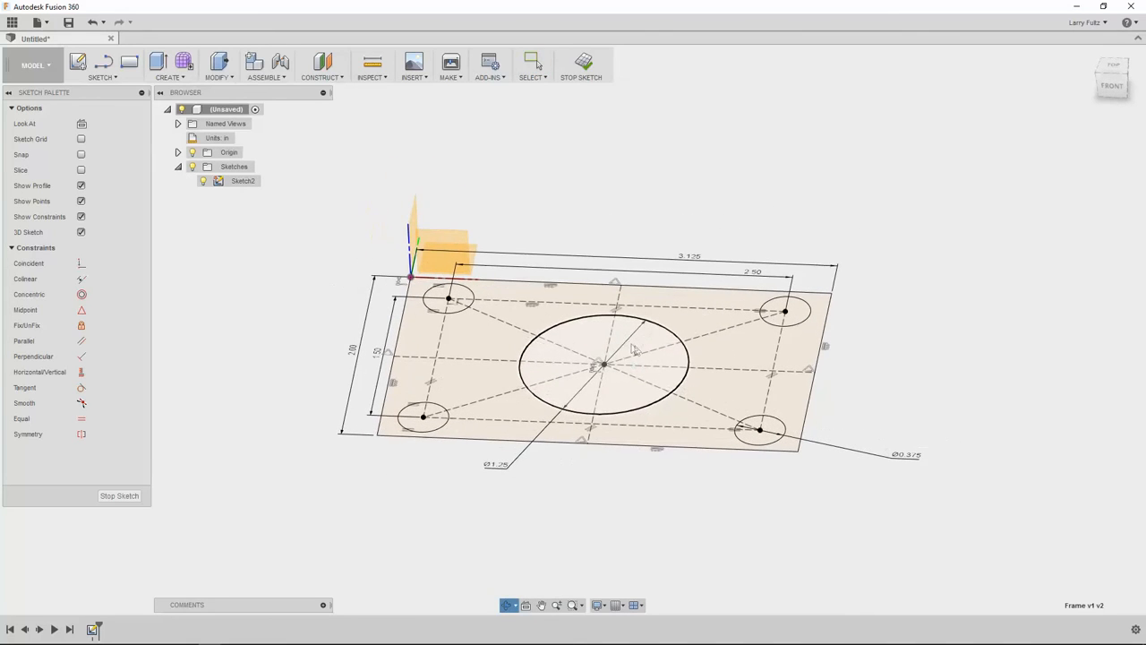
Extrude the plate profile around the holes by -0.125 in into a thin solid
{"action": "left_click", "coordinate": [168, 65]}
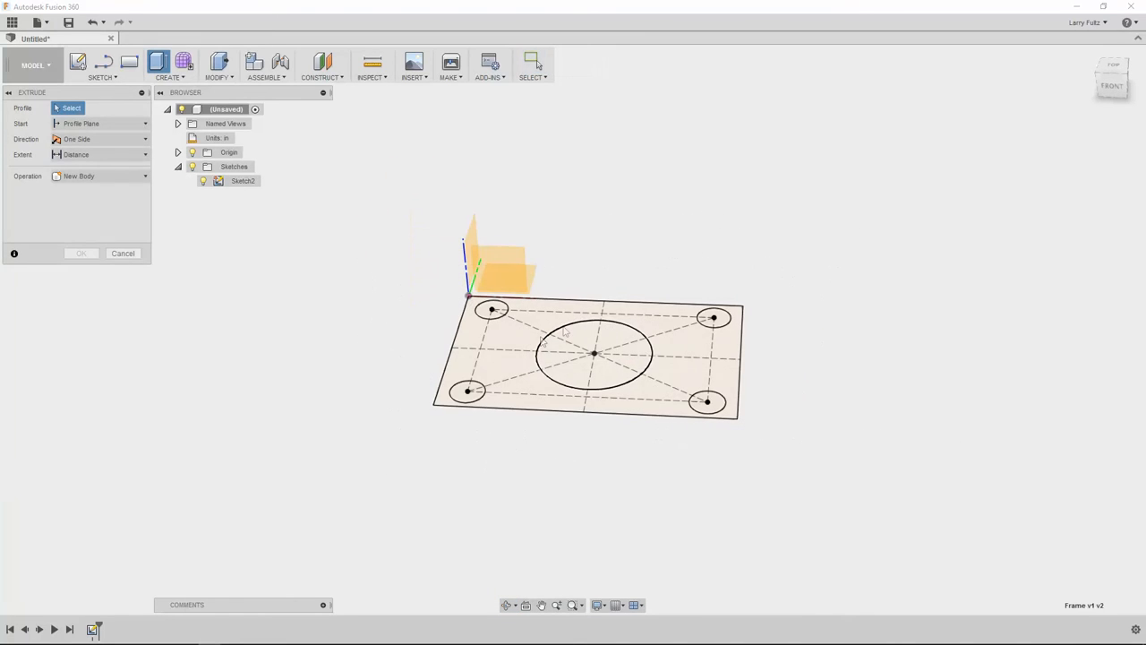
{"action": "left_click", "coordinate": [573, 368]}
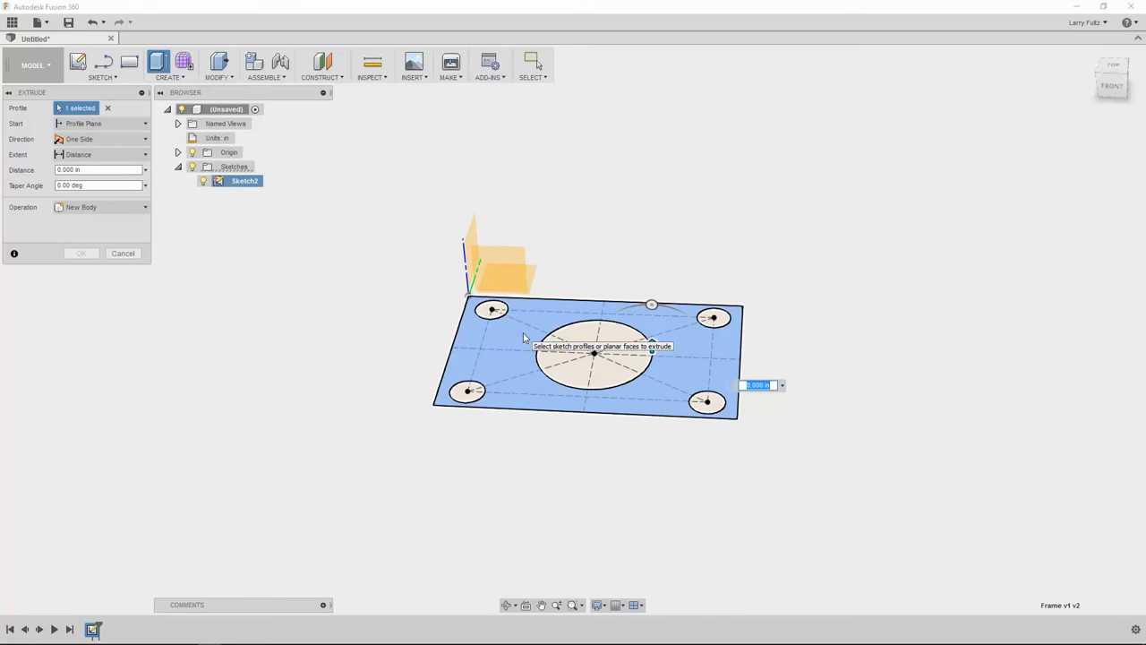
{"action": "type", "text": "-0.125"}
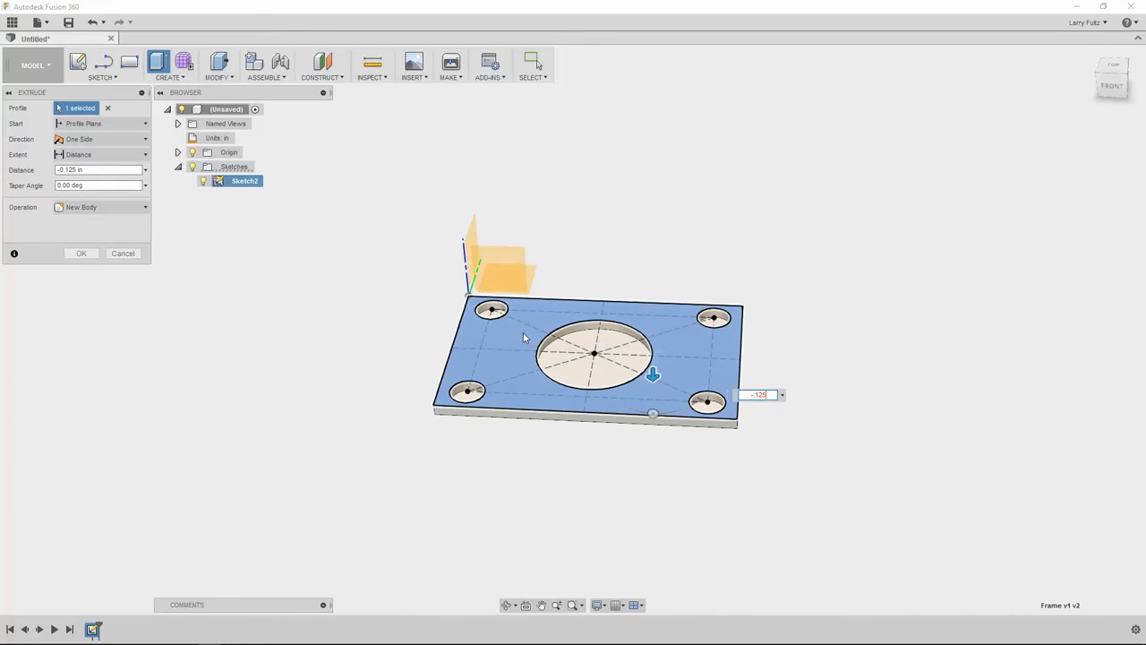
{"action": "mouse_move", "coordinate": [523, 337]}
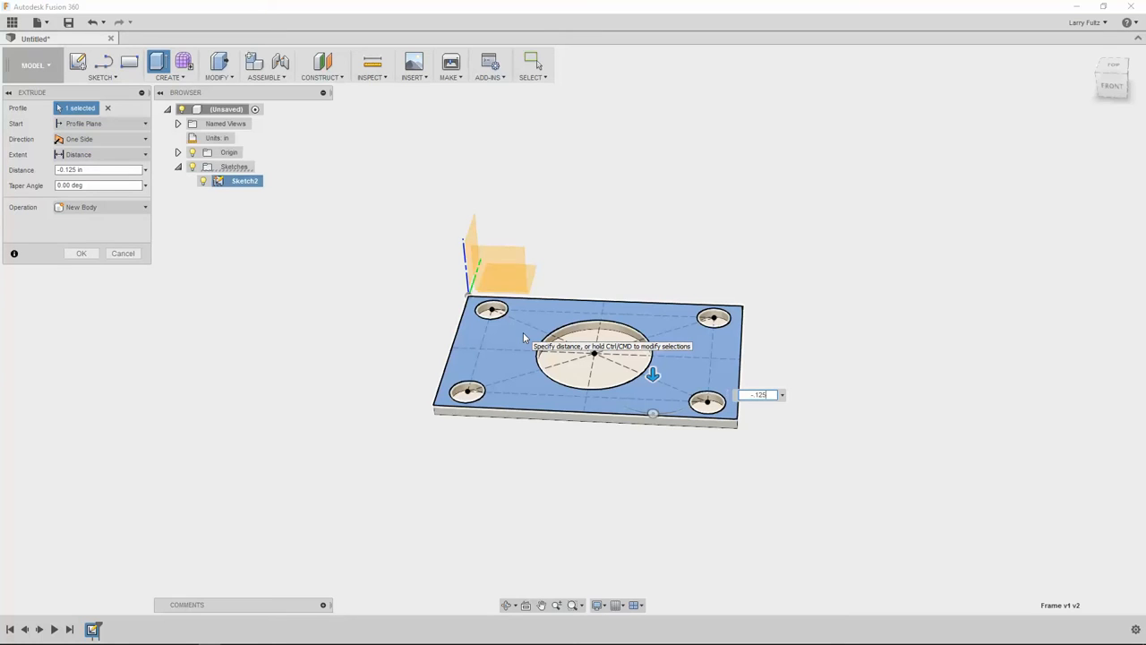
{"action": "left_click", "coordinate": [81, 252]}
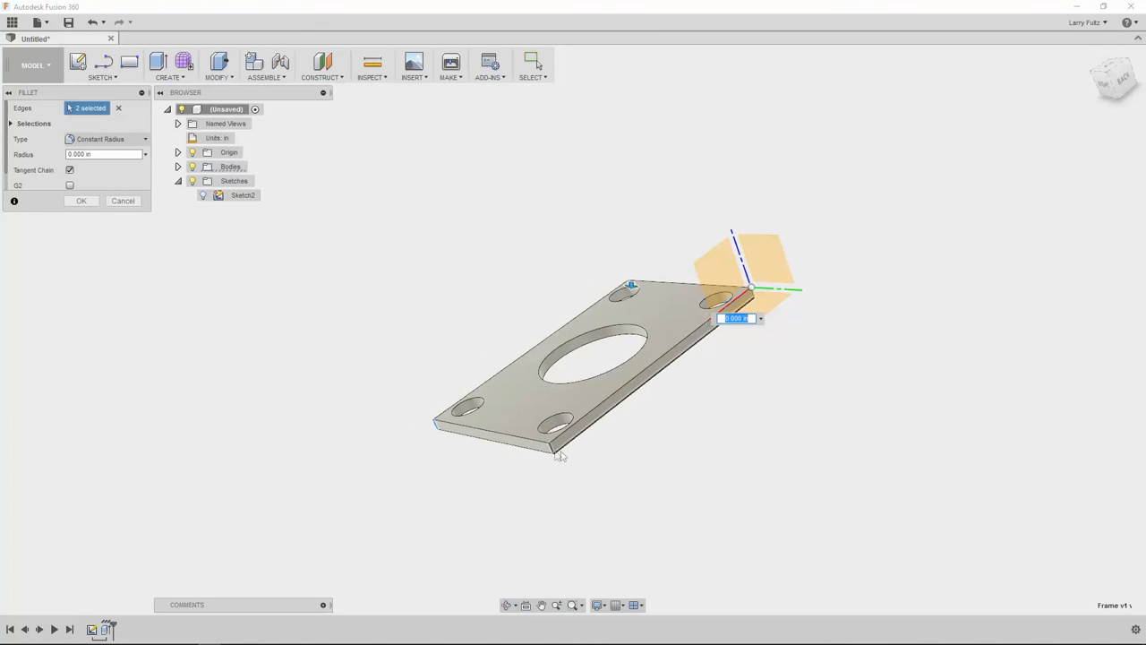
Fillet the plate's outer vertical corner edges to round the four corners
{"action": "left_click", "coordinate": [552, 447]}
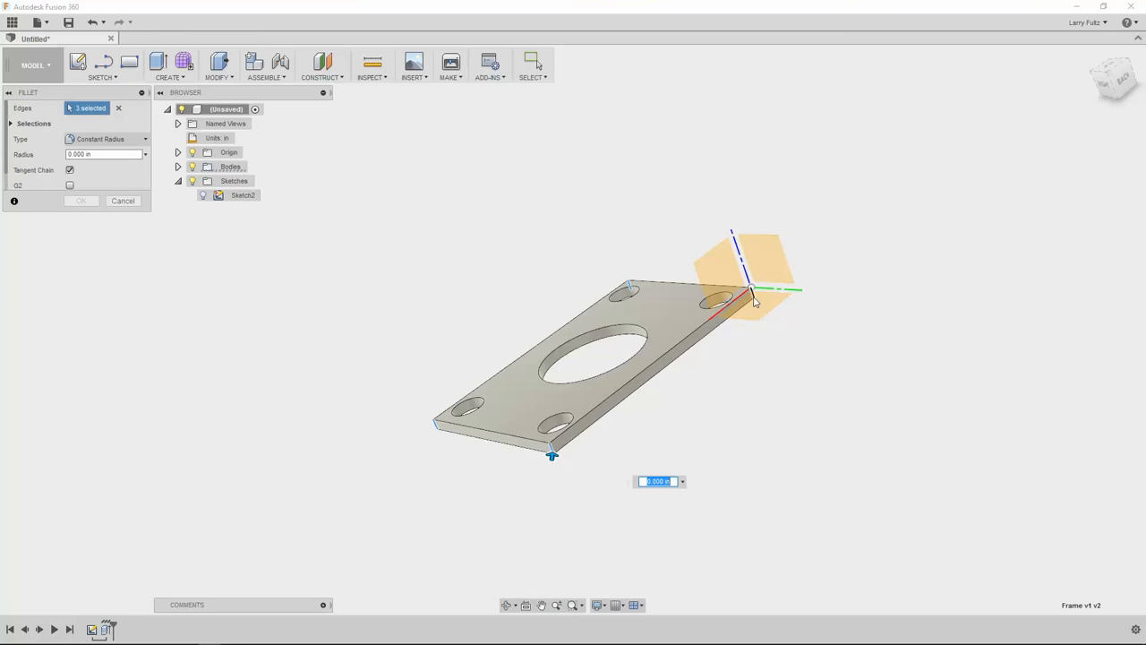
{"action": "left_click", "coordinate": [756, 294]}
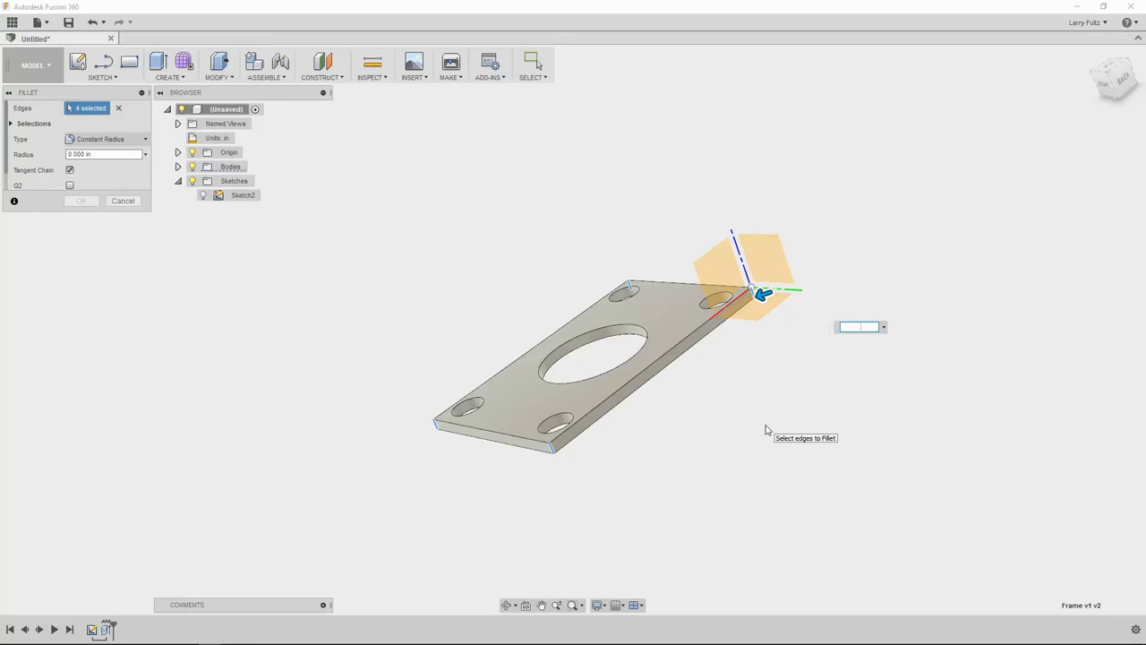
{"action": "left_click", "coordinate": [122, 201]}
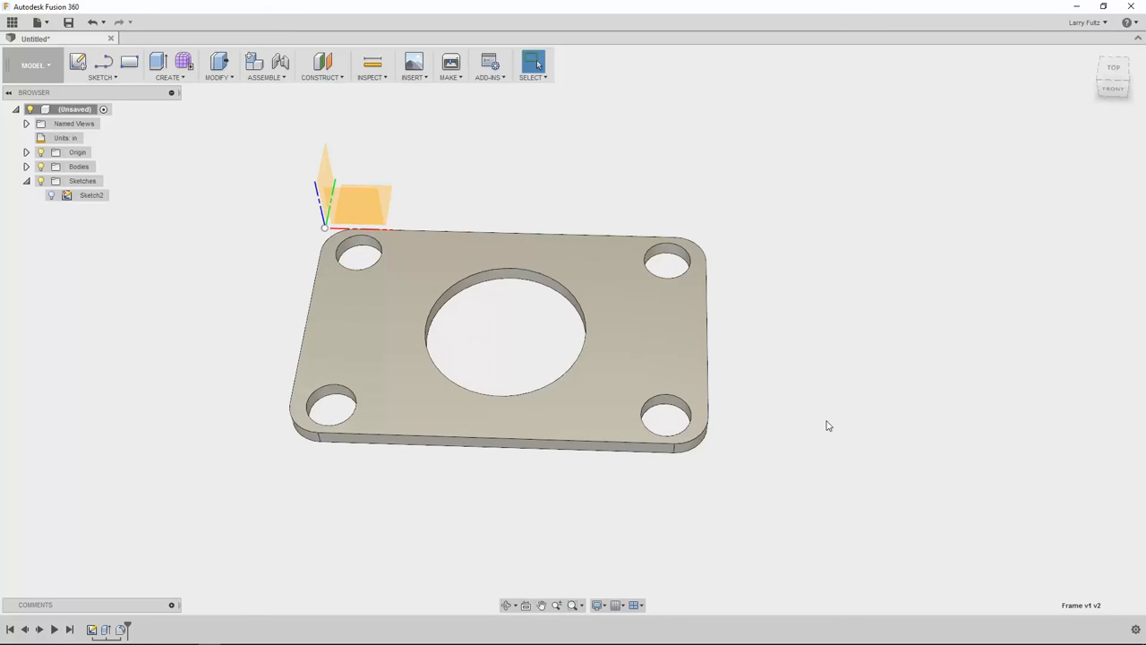
{"action": "mouse_move", "coordinate": [308, 448]}
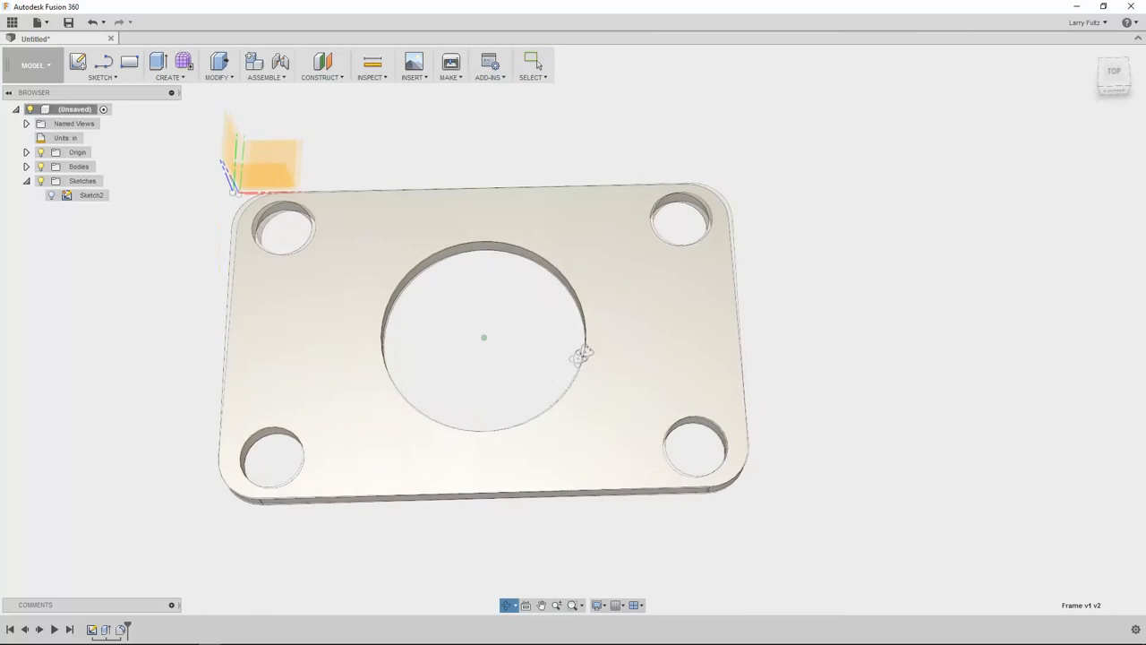
{"action": "left_click_drag", "start_coordinate": [587, 354], "coordinate": [554, 344]}
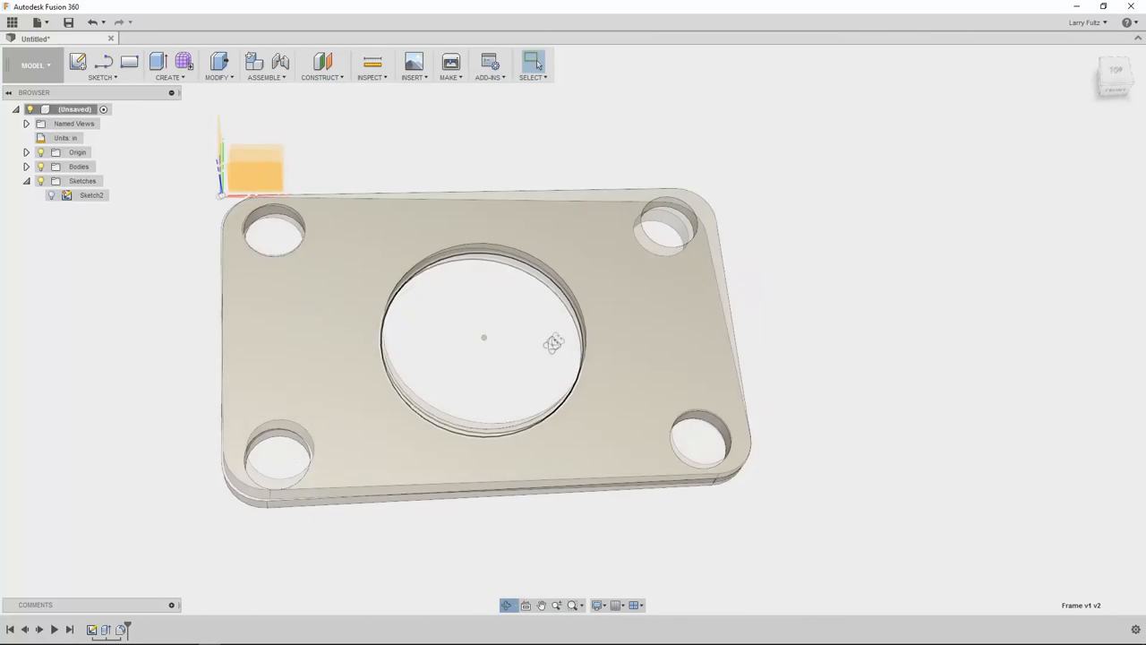